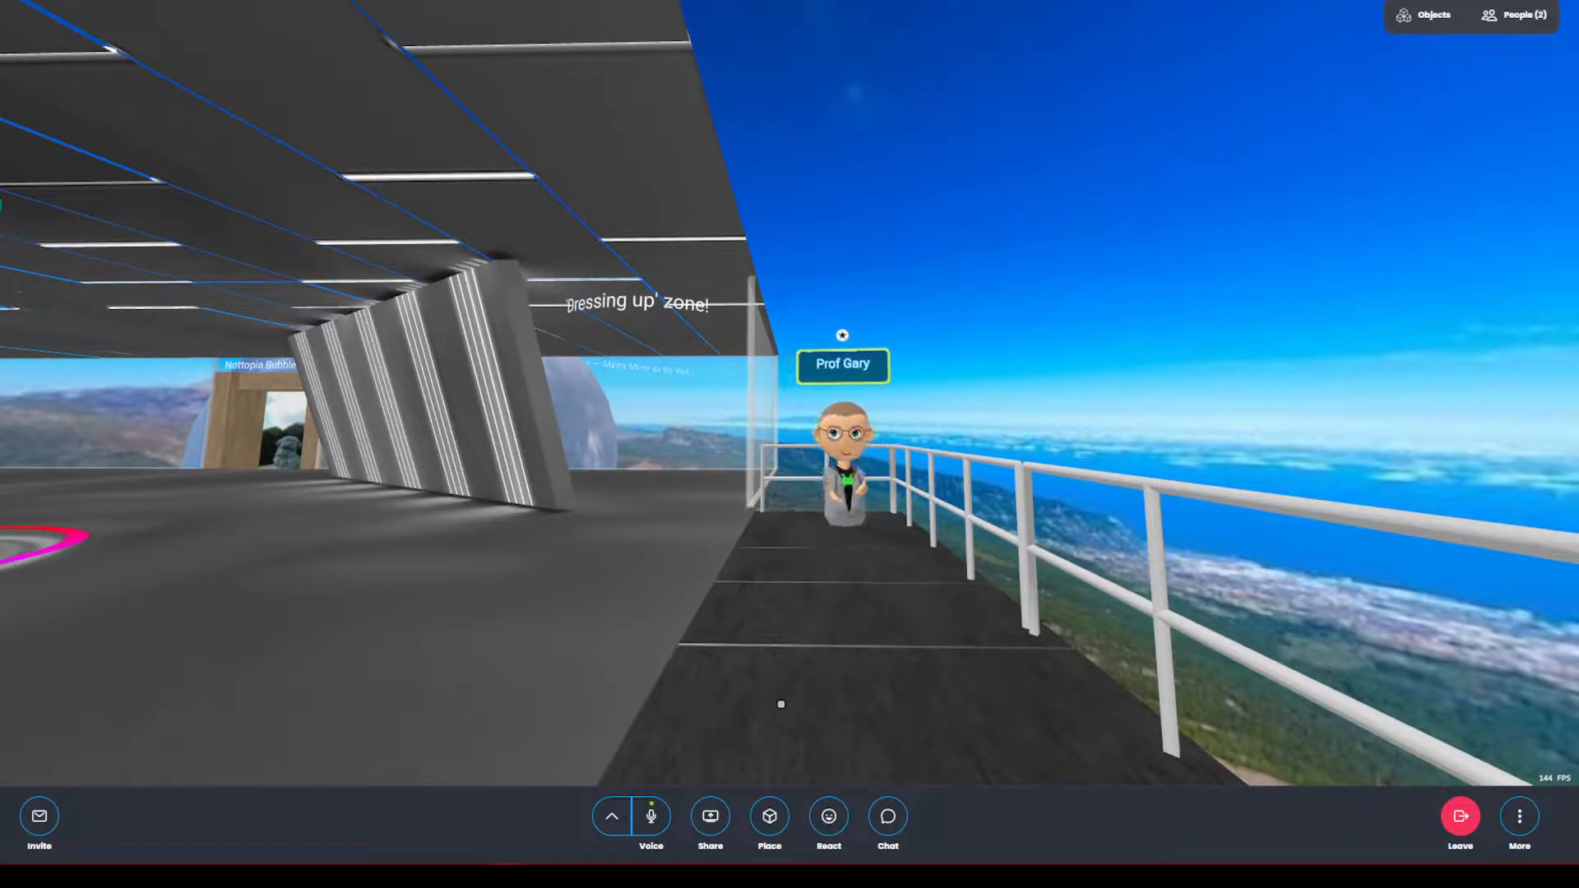
Mute your microphone with the Voice button in the bottom toolbar.
left_click(651, 816)
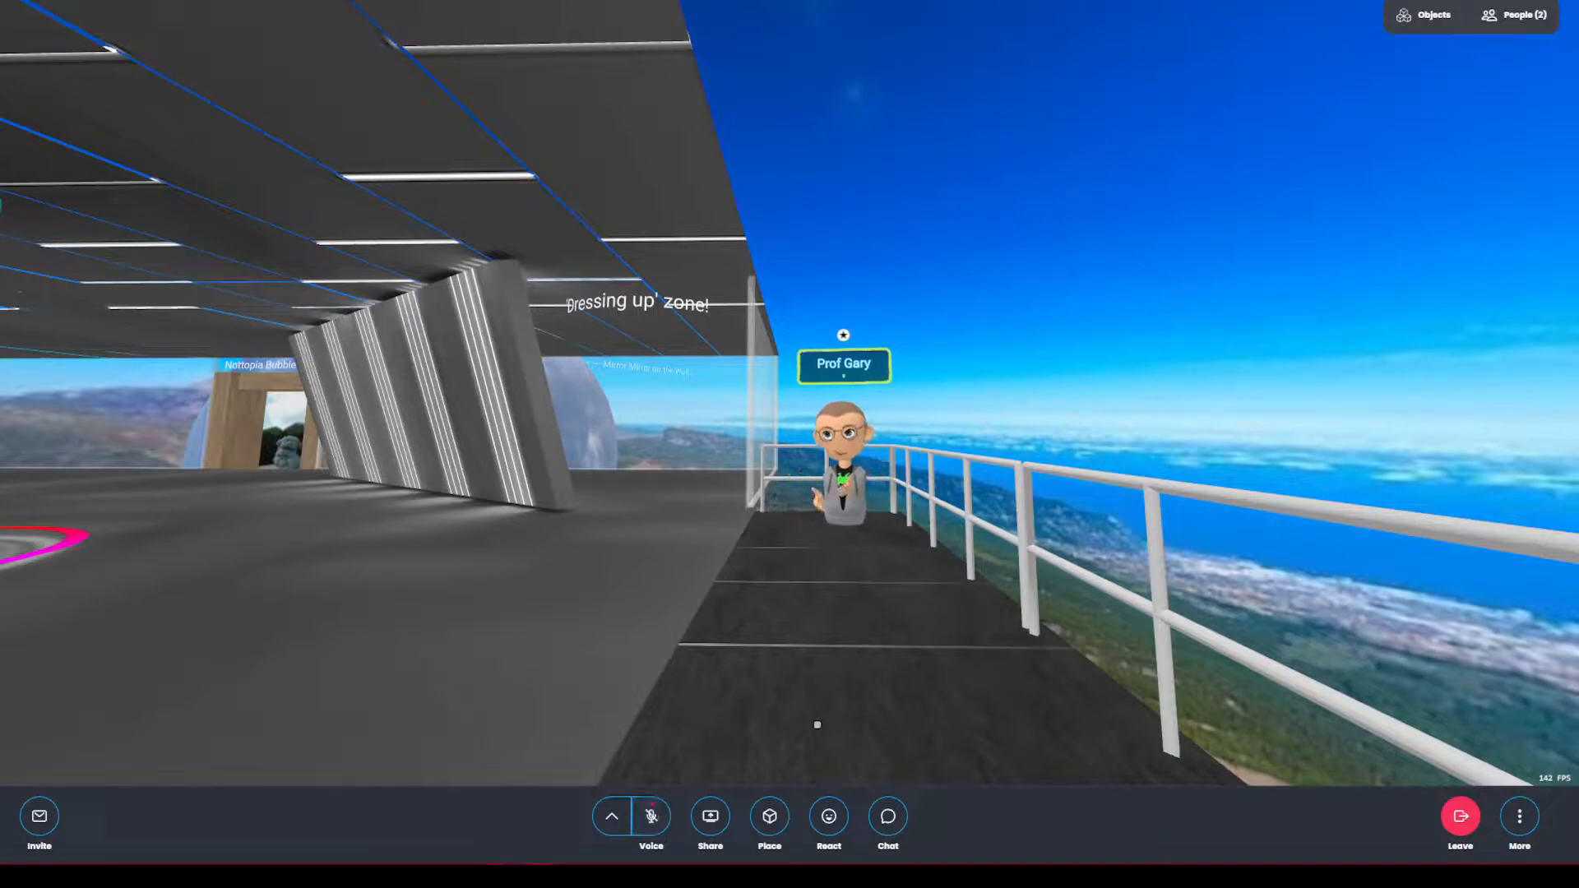